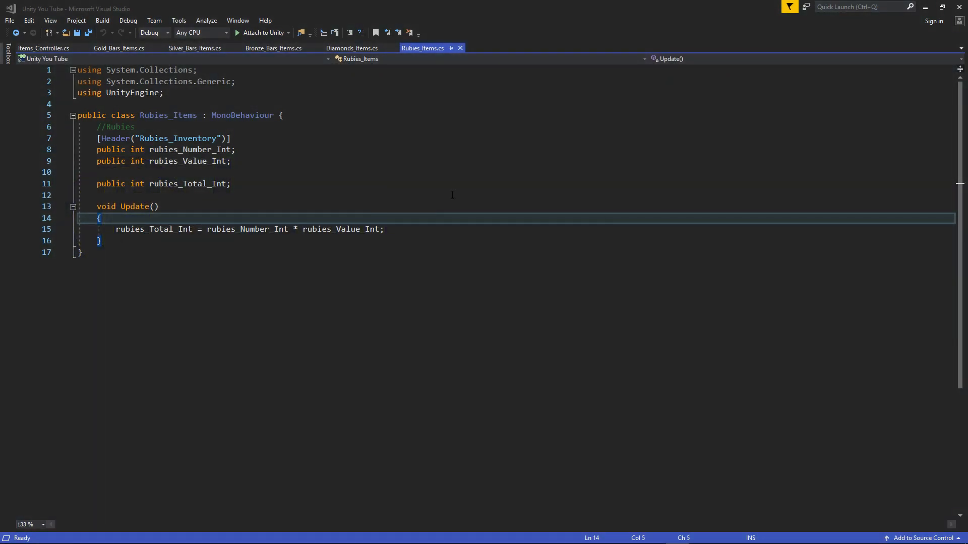
Flip between Gold_Bars_Items.cs and Items_Controller.cs a few times, ending on Gold_Bars_Items.cs
left_click(119, 49)
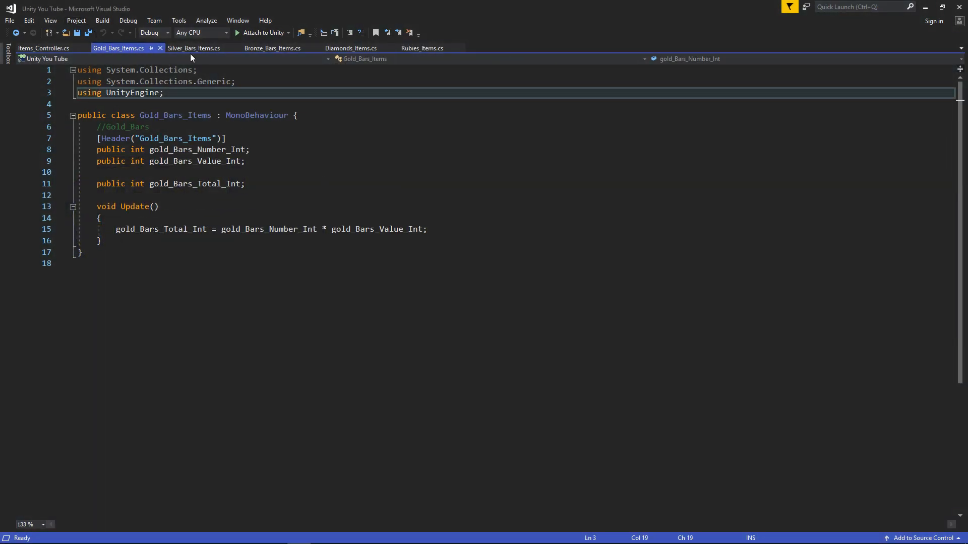
mouse_move(319, 104)
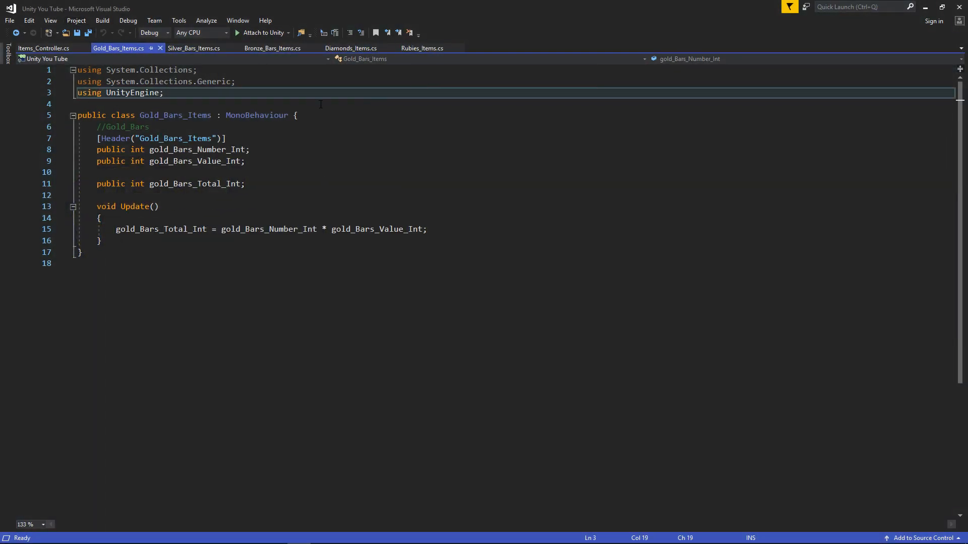
left_click(42, 49)
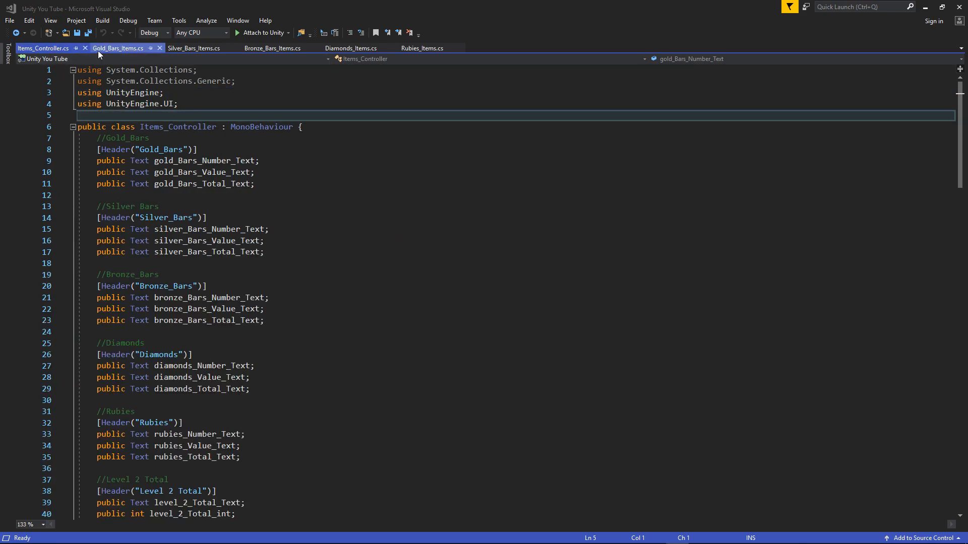
left_click(117, 49)
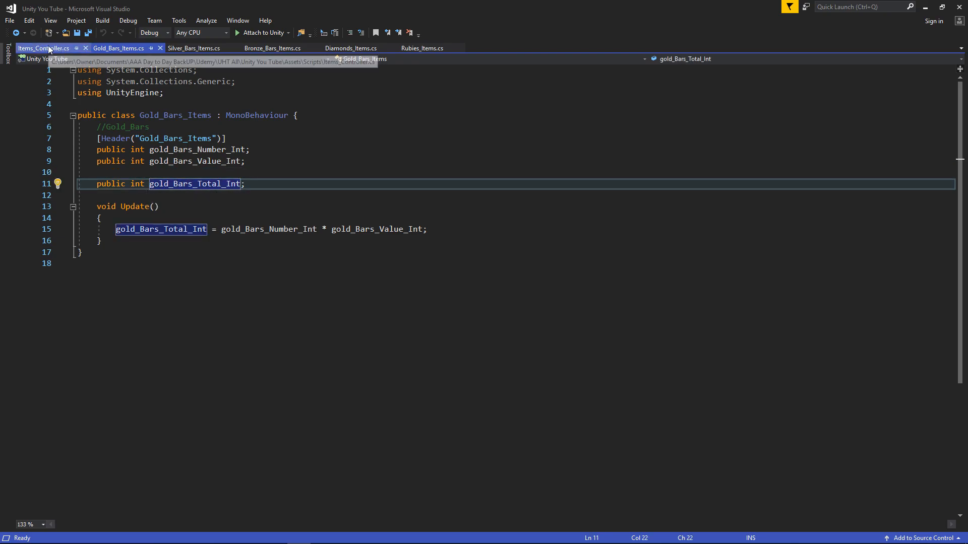
left_click(42, 49)
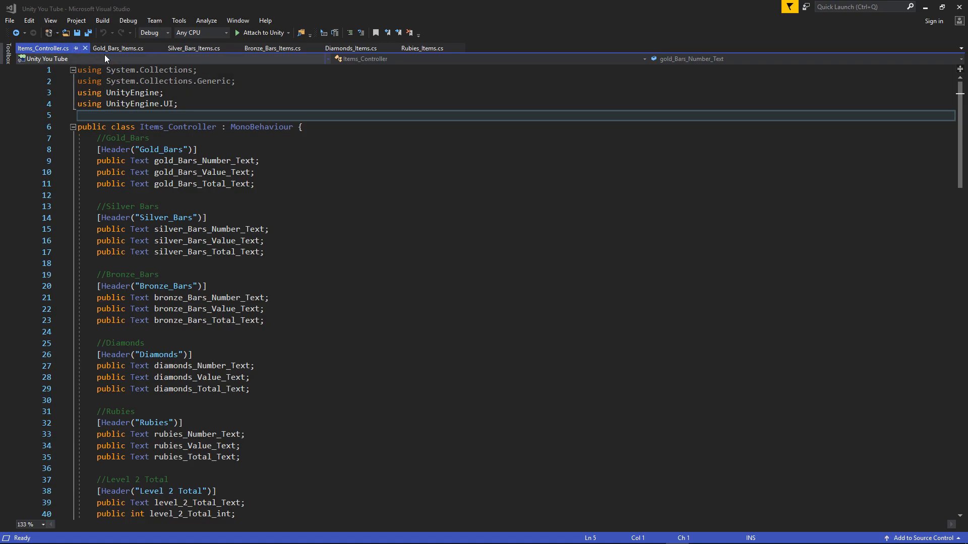
left_click(118, 48)
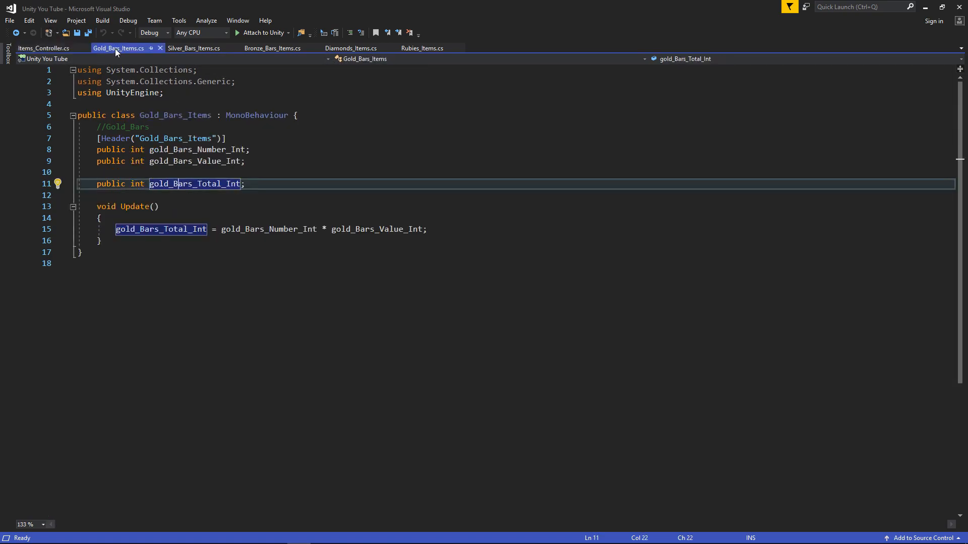
Move the item scripts into a second tab group beside Items_Controller.cs, showing Rubies_Items
left_click(43, 49)
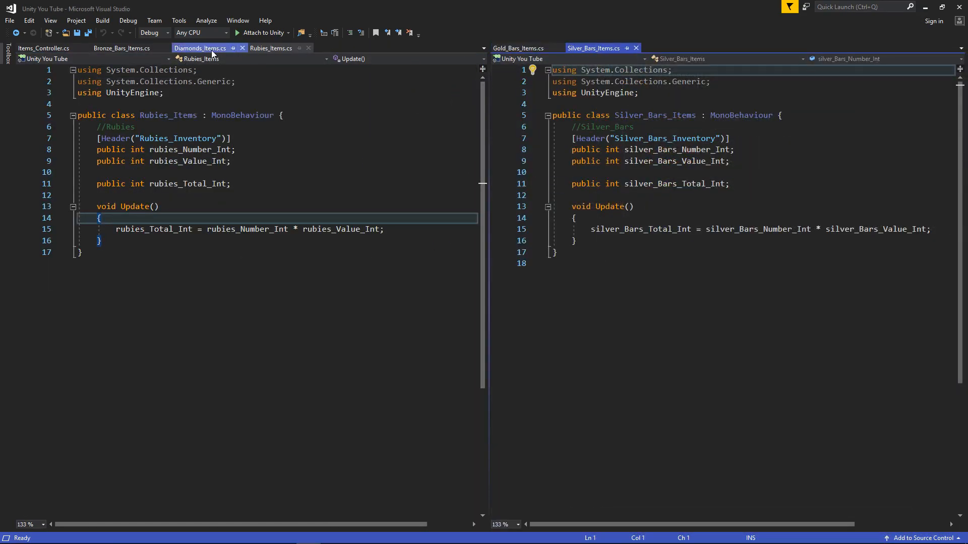
left_click(671, 48)
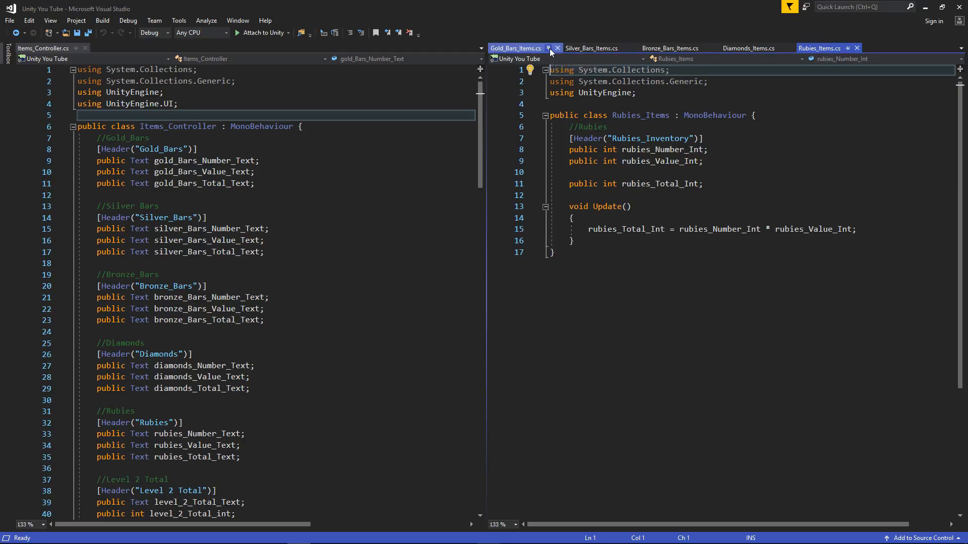
Review the right tab group and bring up a blank Notepad window over the editor
left_click(669, 48)
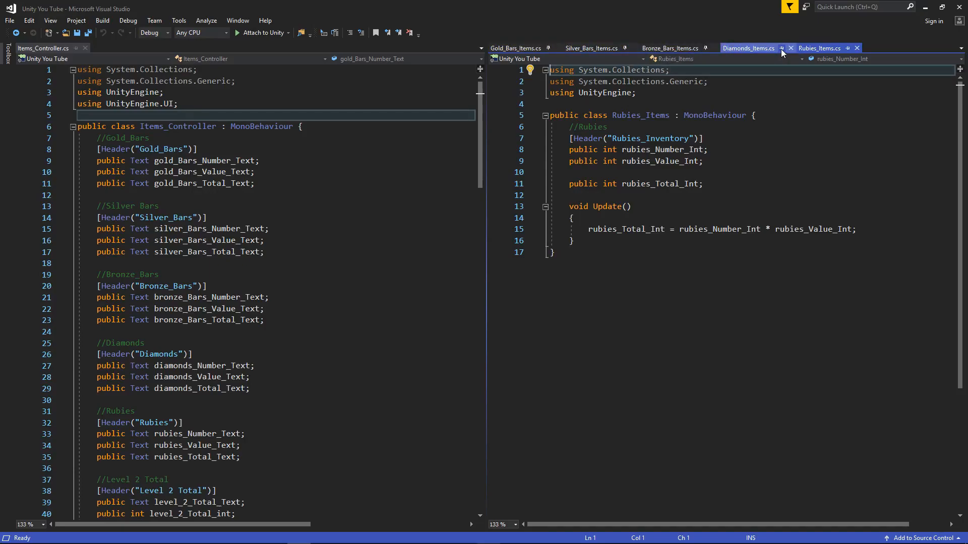
left_click(820, 48)
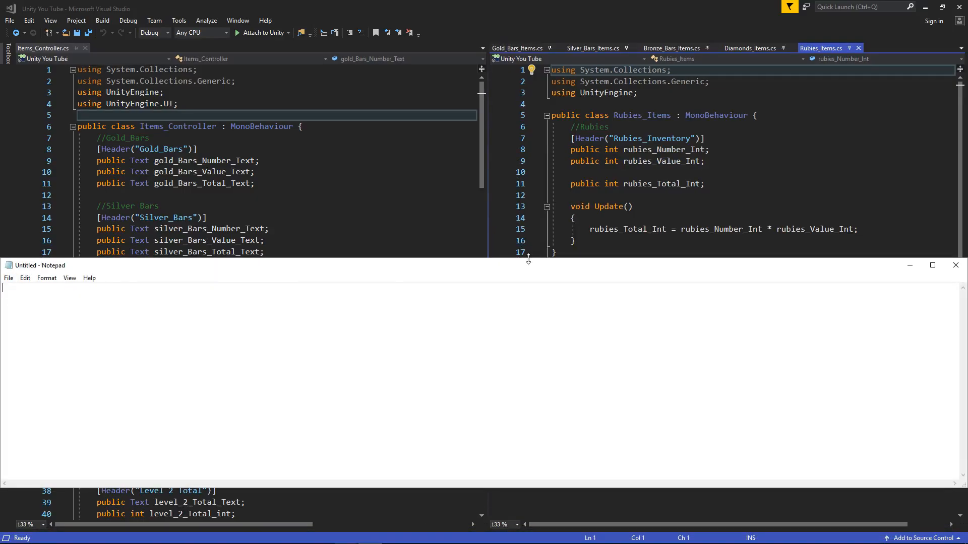
left_click(956, 265)
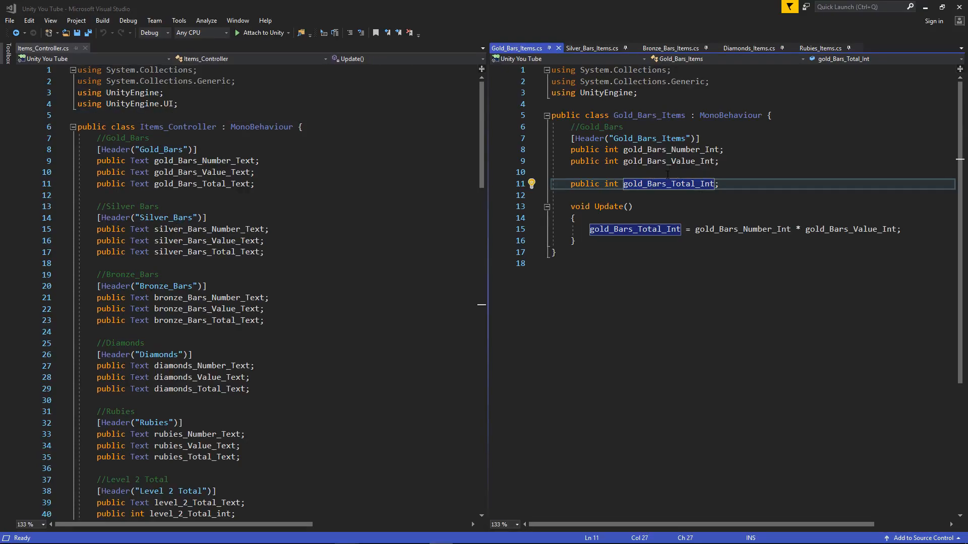
mouse_move(667, 179)
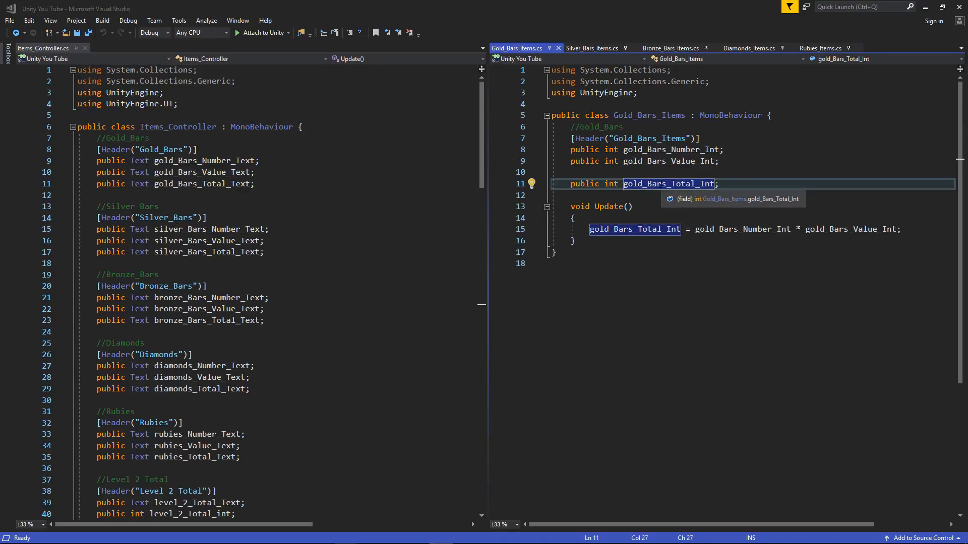
Find all references to gold_Bars_Total_Int, listing its three uses across both scripts
right_click(660, 184)
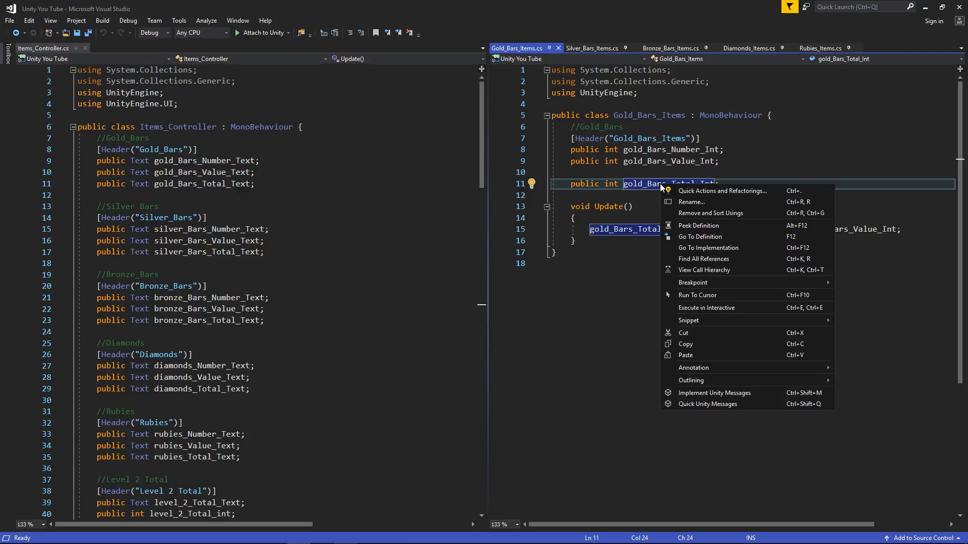
mouse_move(702, 260)
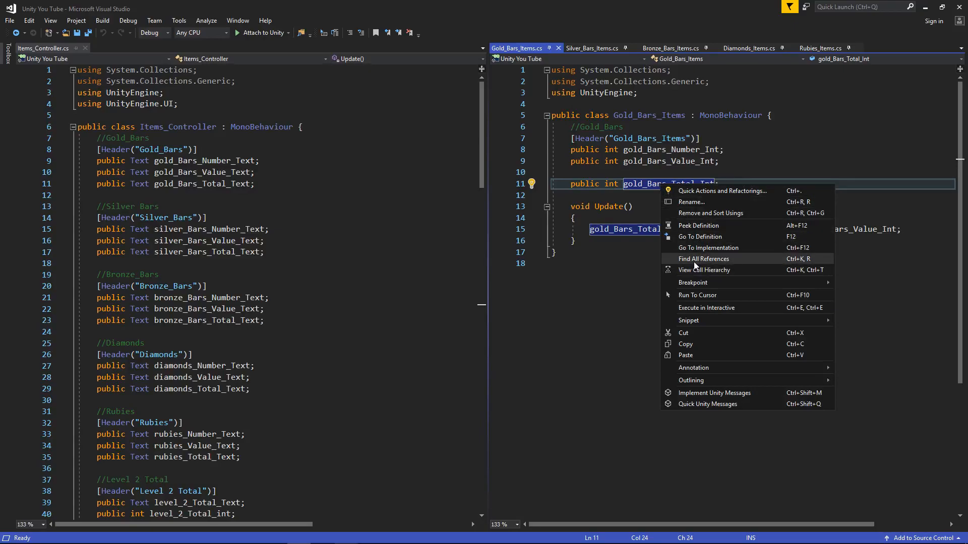
left_click(703, 259)
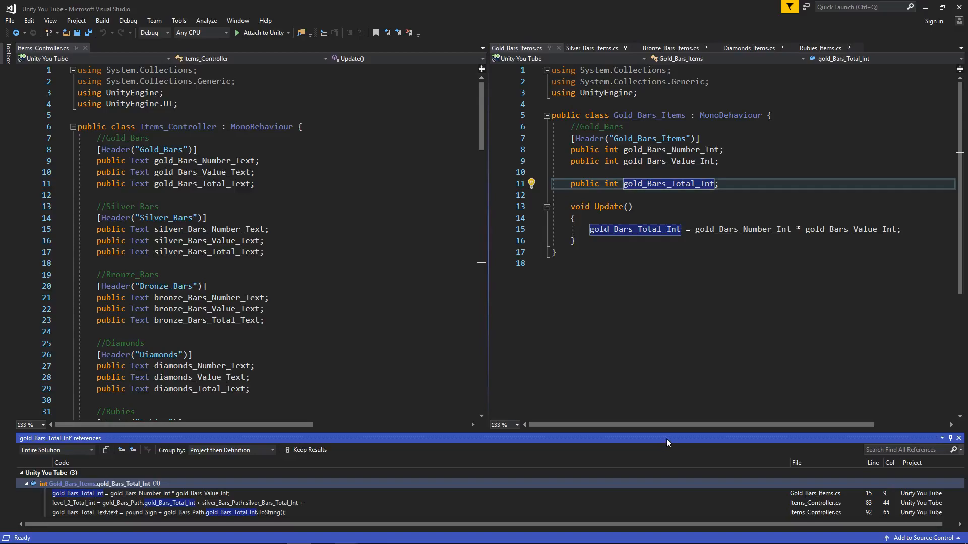
mouse_move(83, 506)
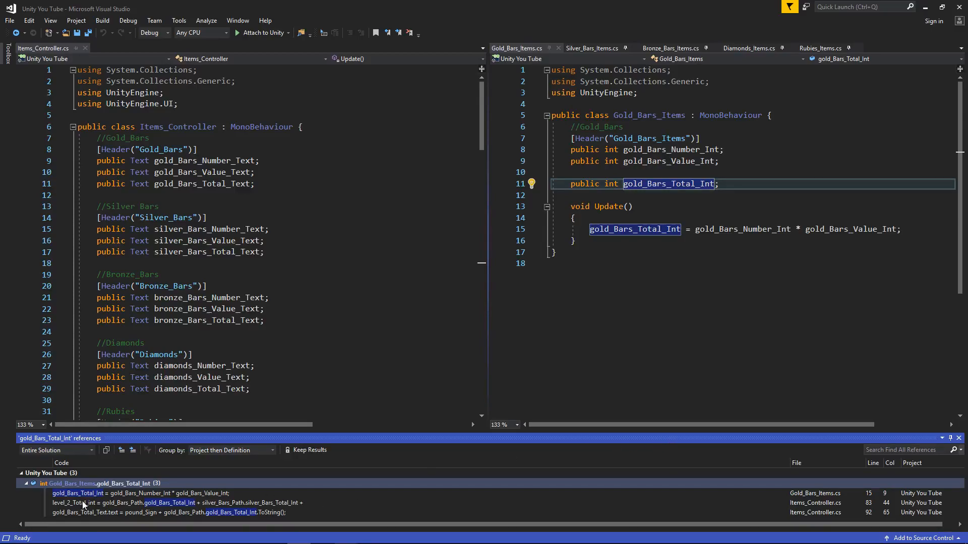